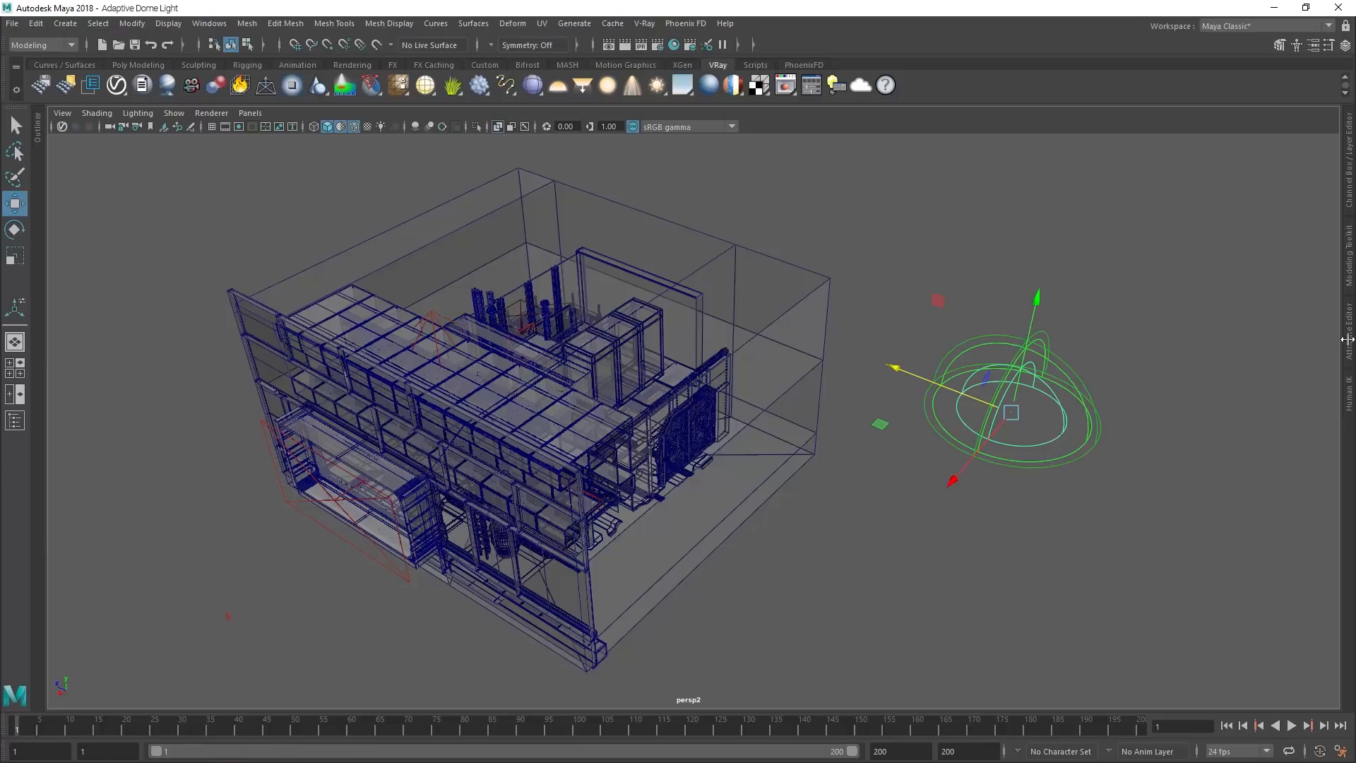
Select the dome light and spaceship parts, then hide them via Display > Hide Selection.
left_click(1346, 339)
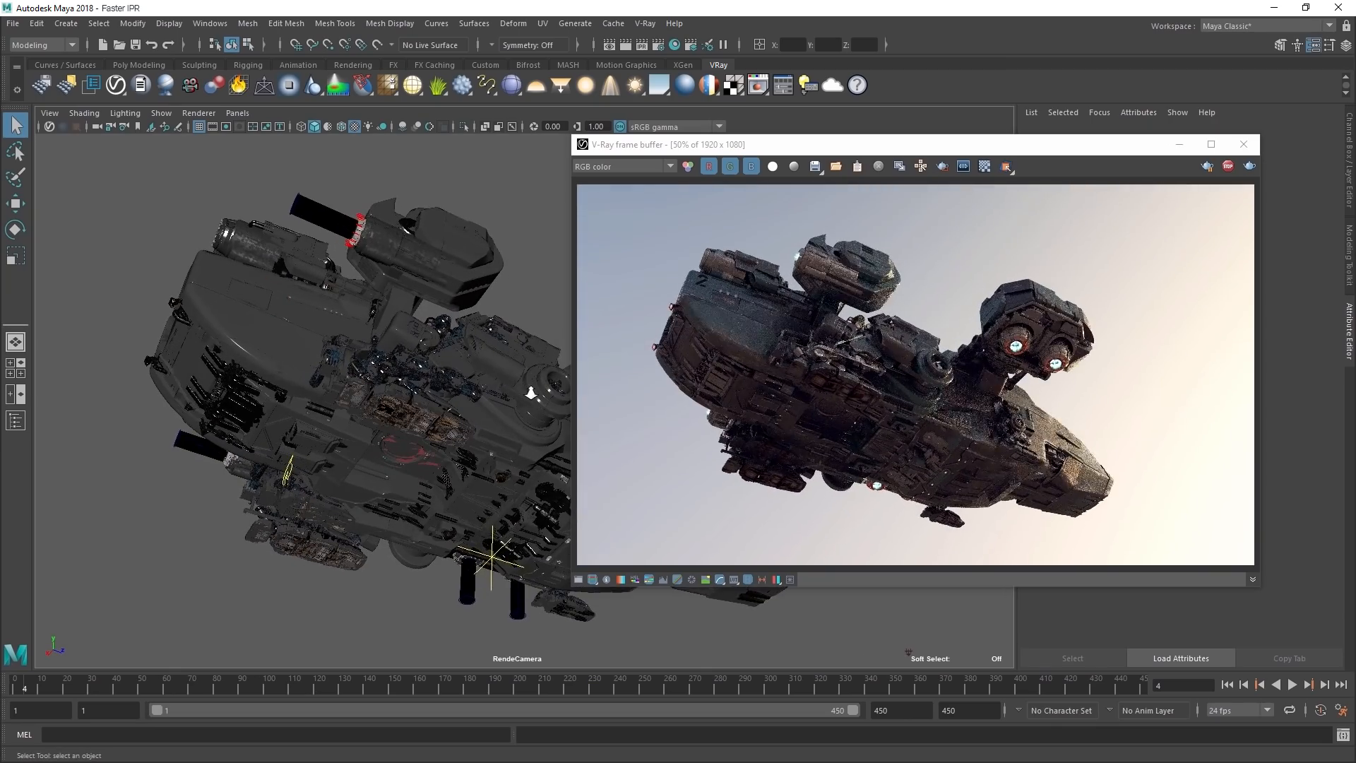
left_click(406, 216)
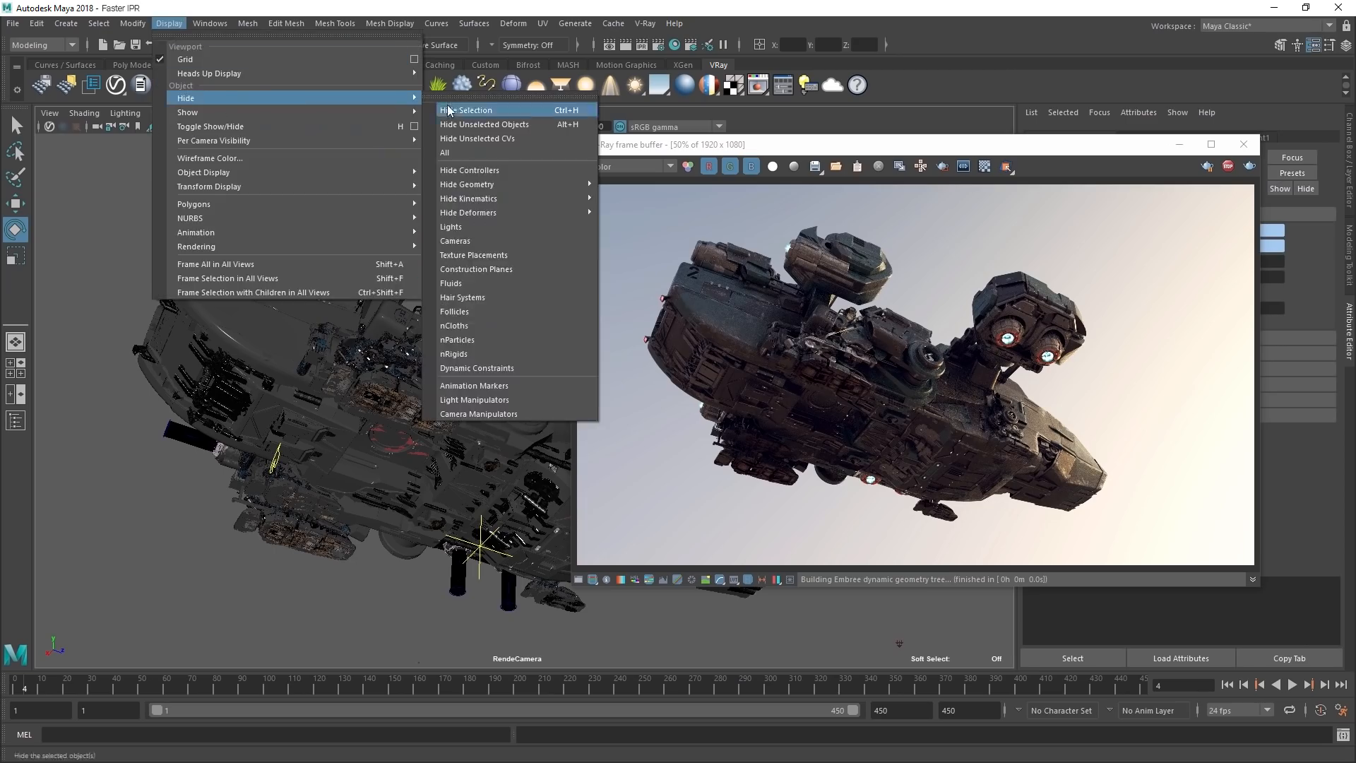
left_click(469, 110)
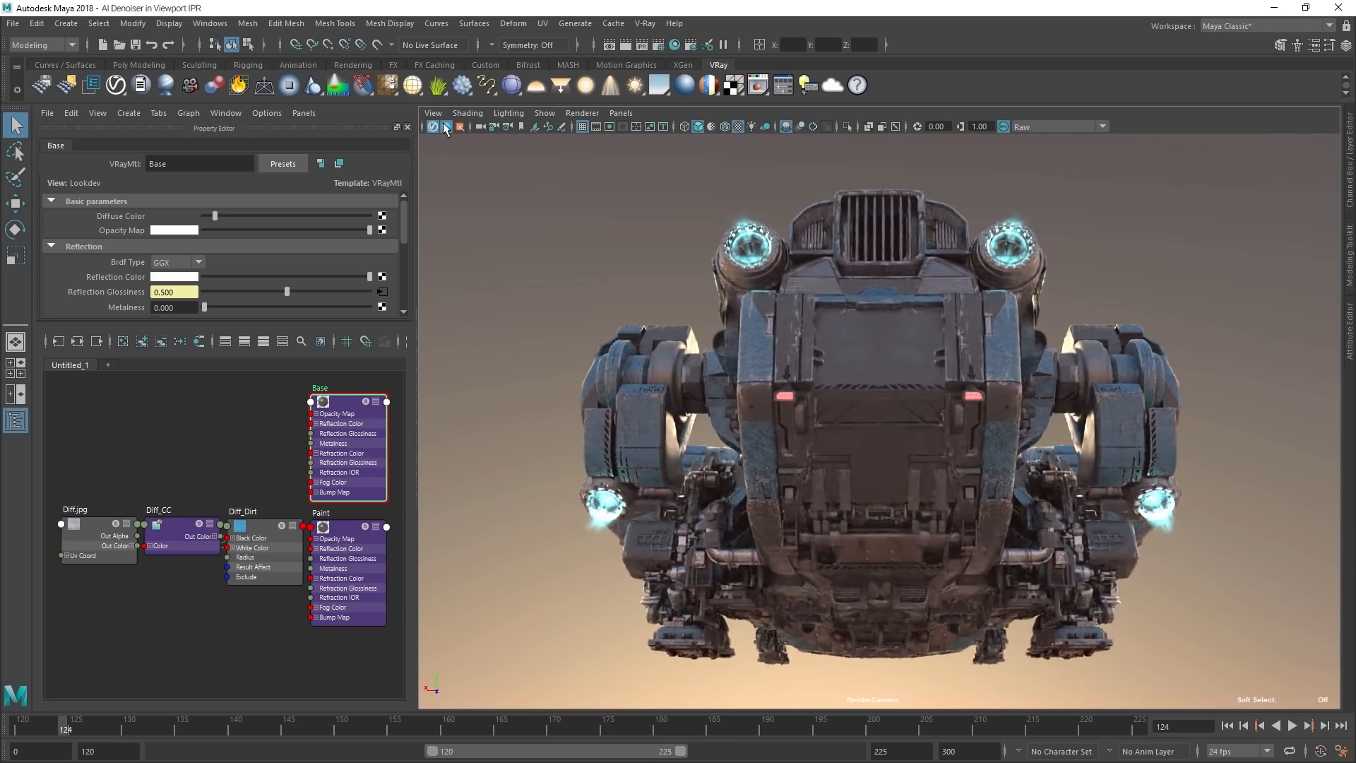
Start viewport IPR with the AI denoiser and set the Base VRayMtl diffuse to brown.
left_click(215, 215)
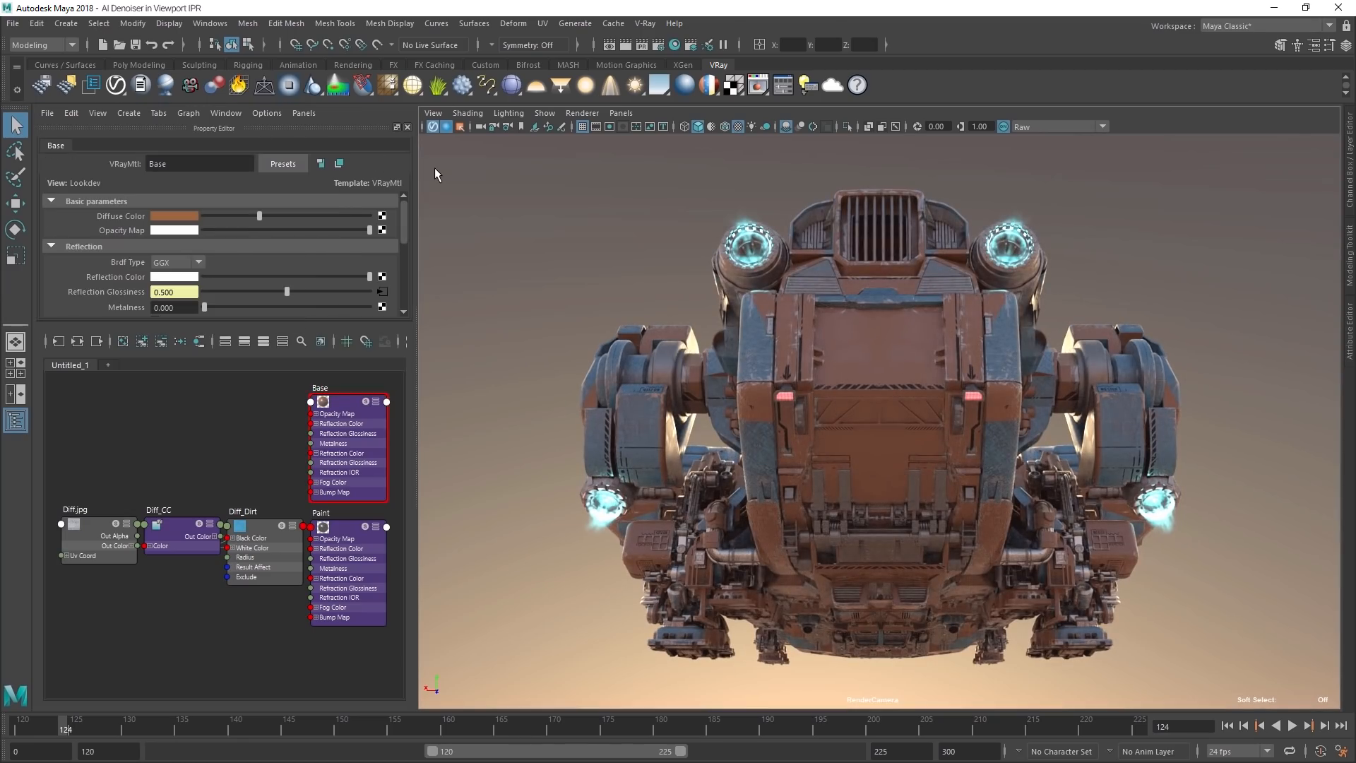
left_click(464, 126)
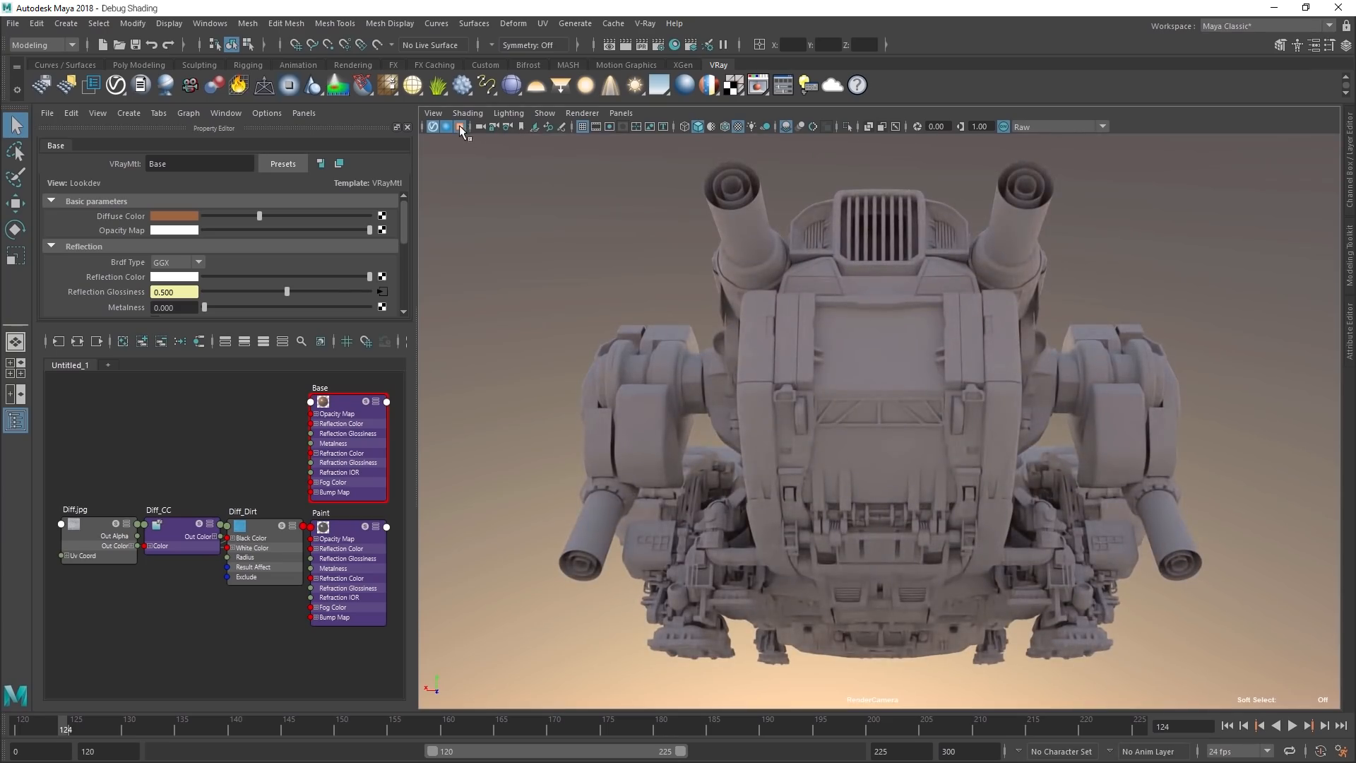
Switch debug shading to lighting-only clay, then isolate the bump material and the Diff.jpg texture.
left_click(460, 126)
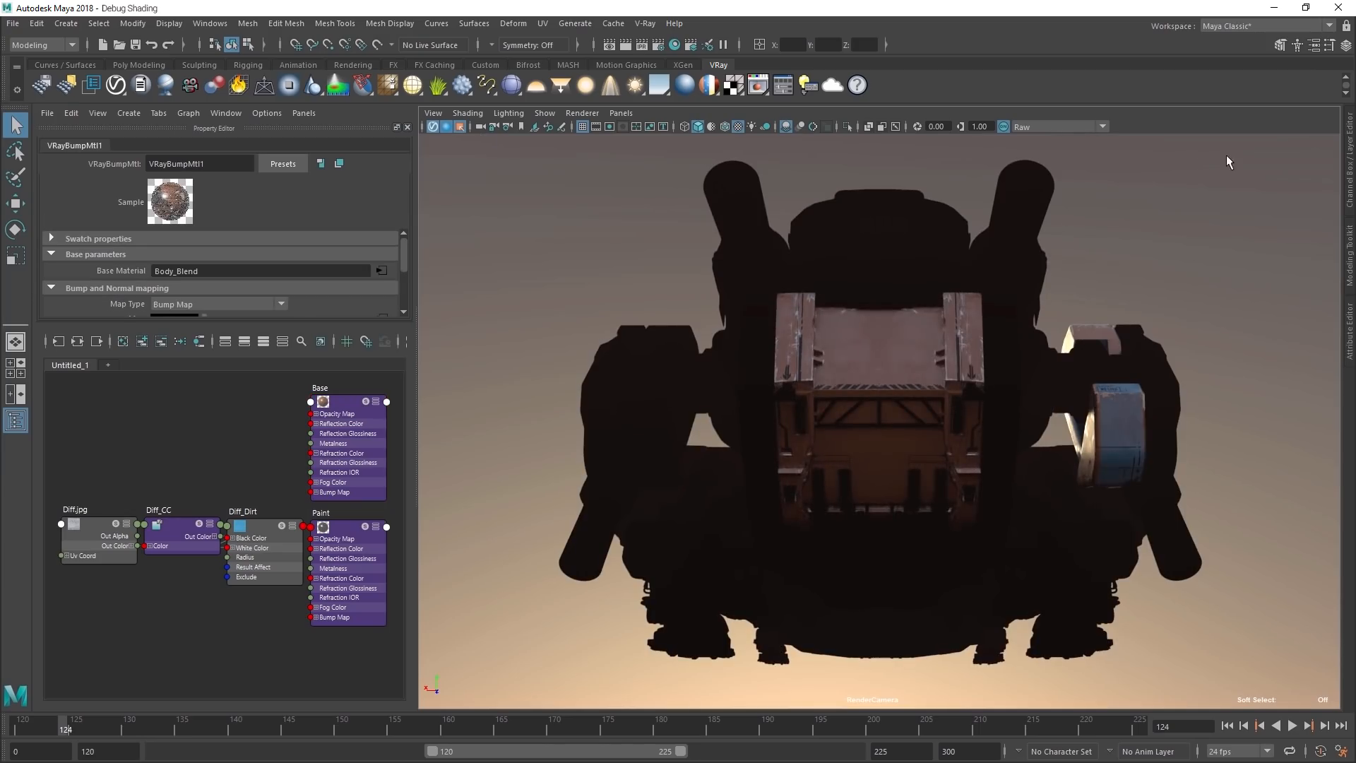
left_click(75, 525)
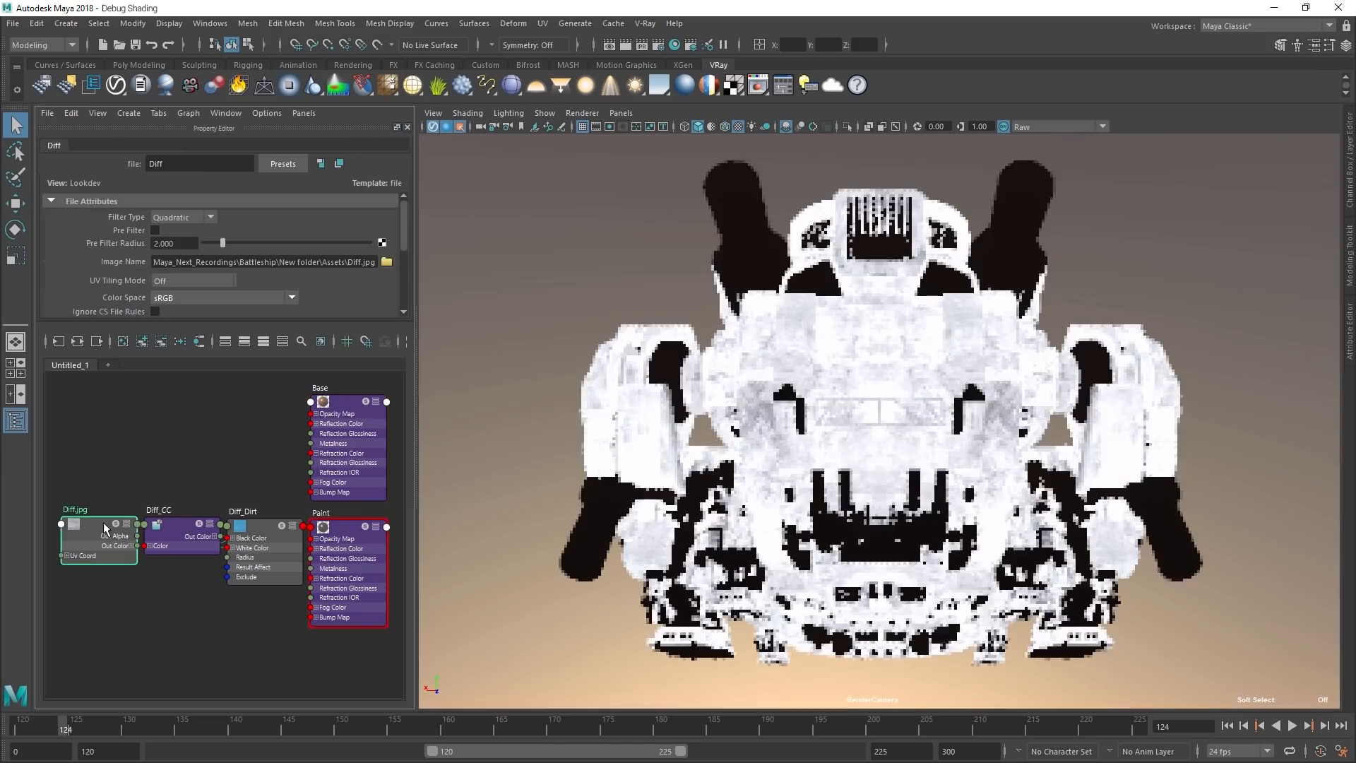
left_click(242, 526)
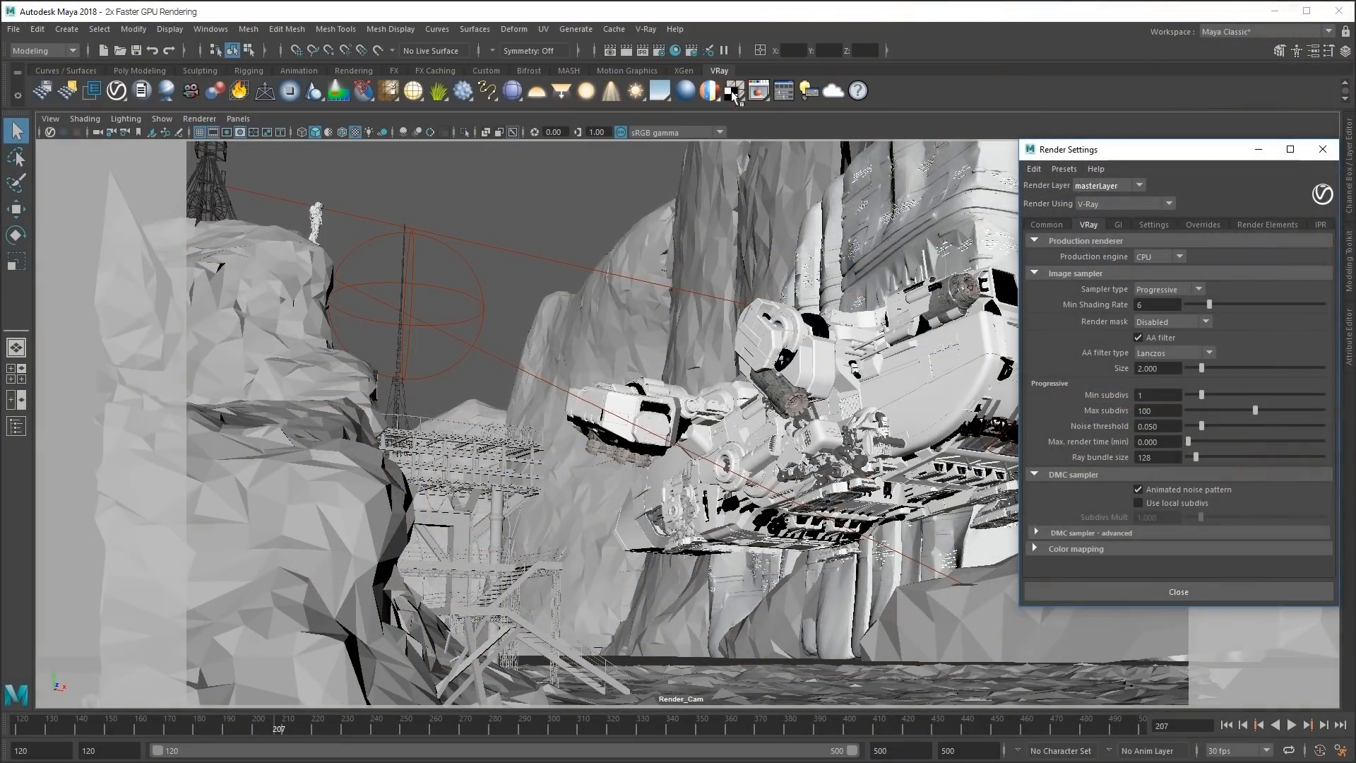
Render with the CUDA engine, show the Outliner and toggle an engine light in the Light Lister.
left_click(1177, 256)
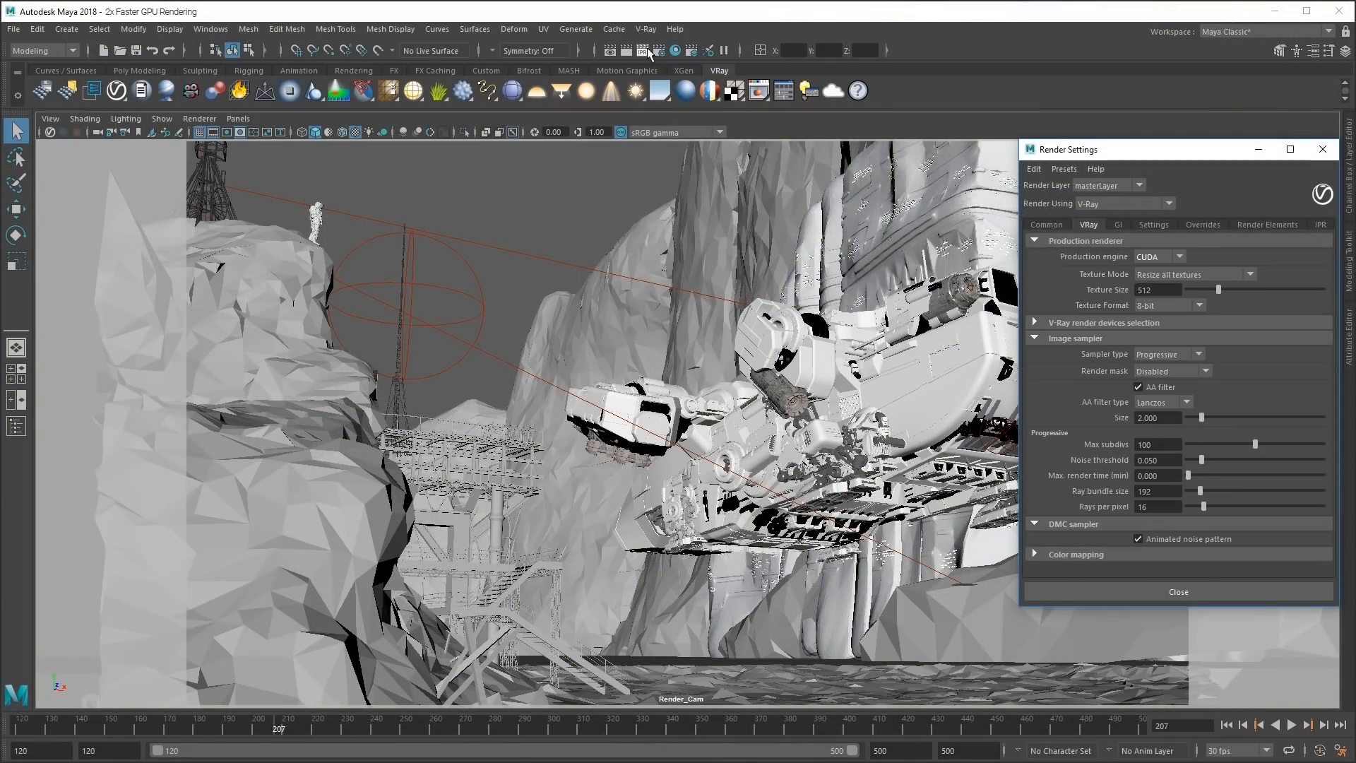
left_click(209, 28)
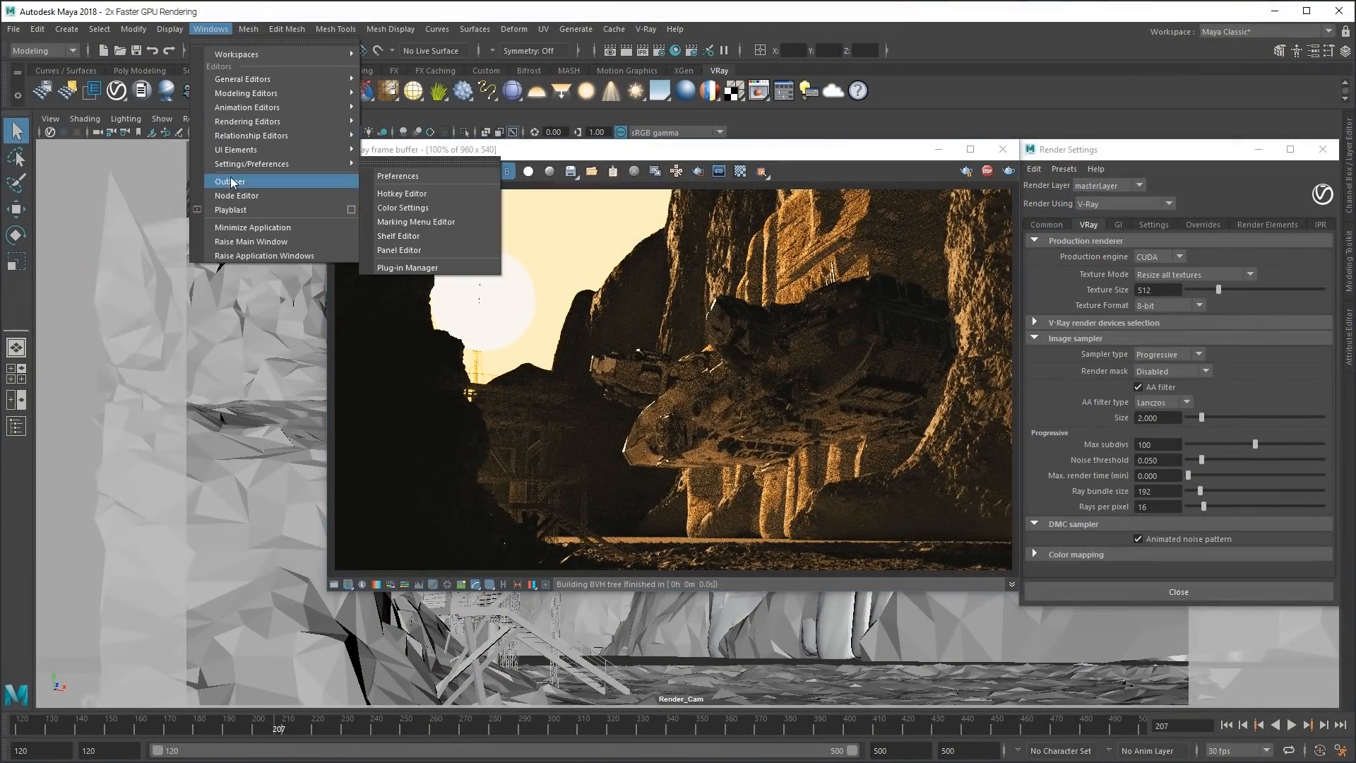
left_click(230, 181)
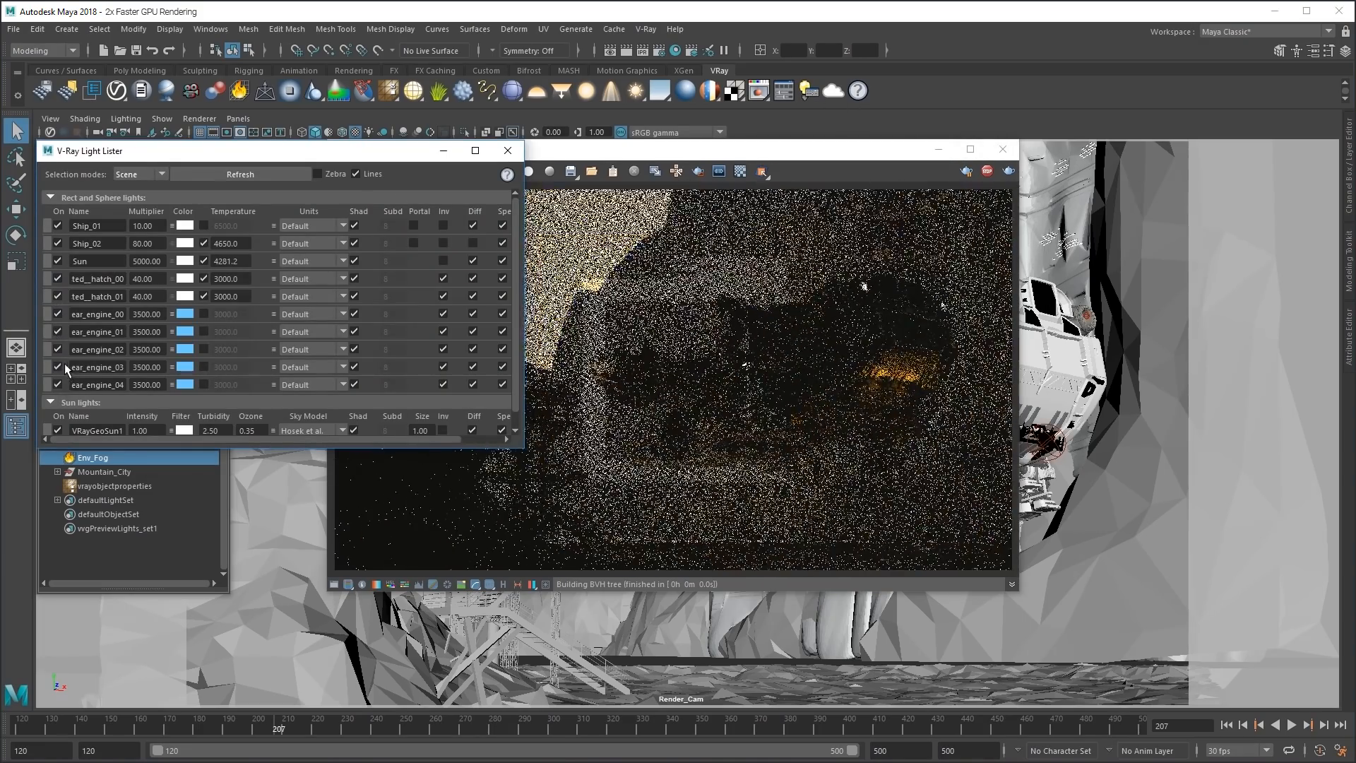
left_click(507, 150)
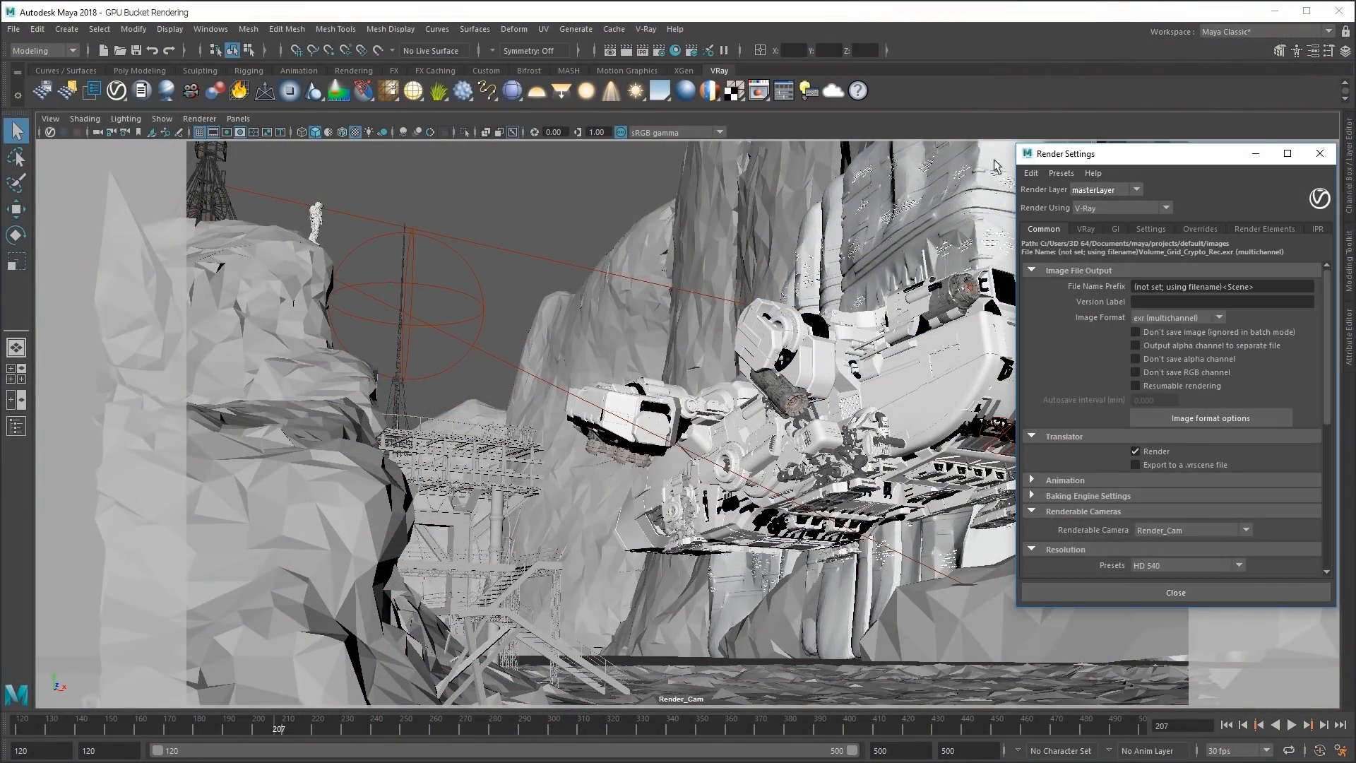
Set the V-Ray CUDA sampler type to Bucket in Render Settings.
left_click(1084, 228)
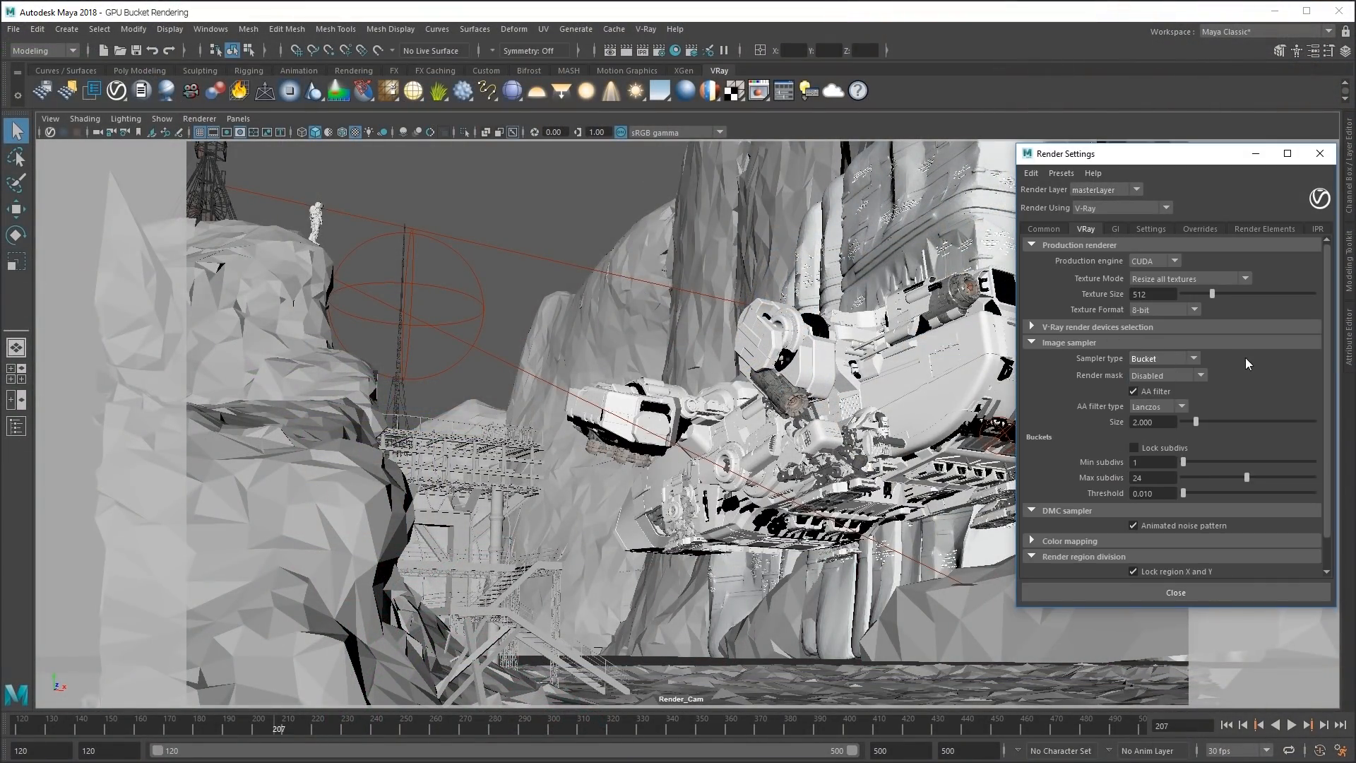
left_click(1262, 229)
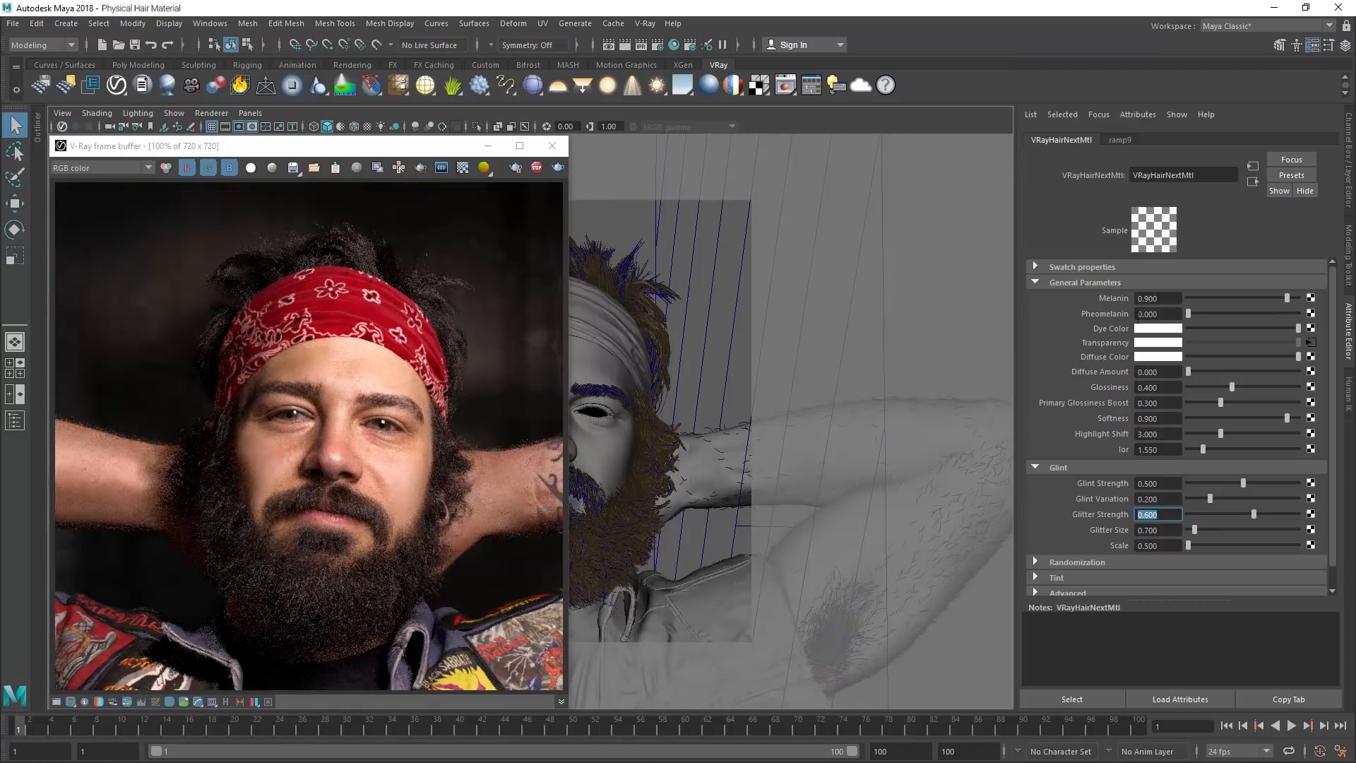
Set the VRayHairNextMtl Glitter Strength to 0.300.
type("0.300")
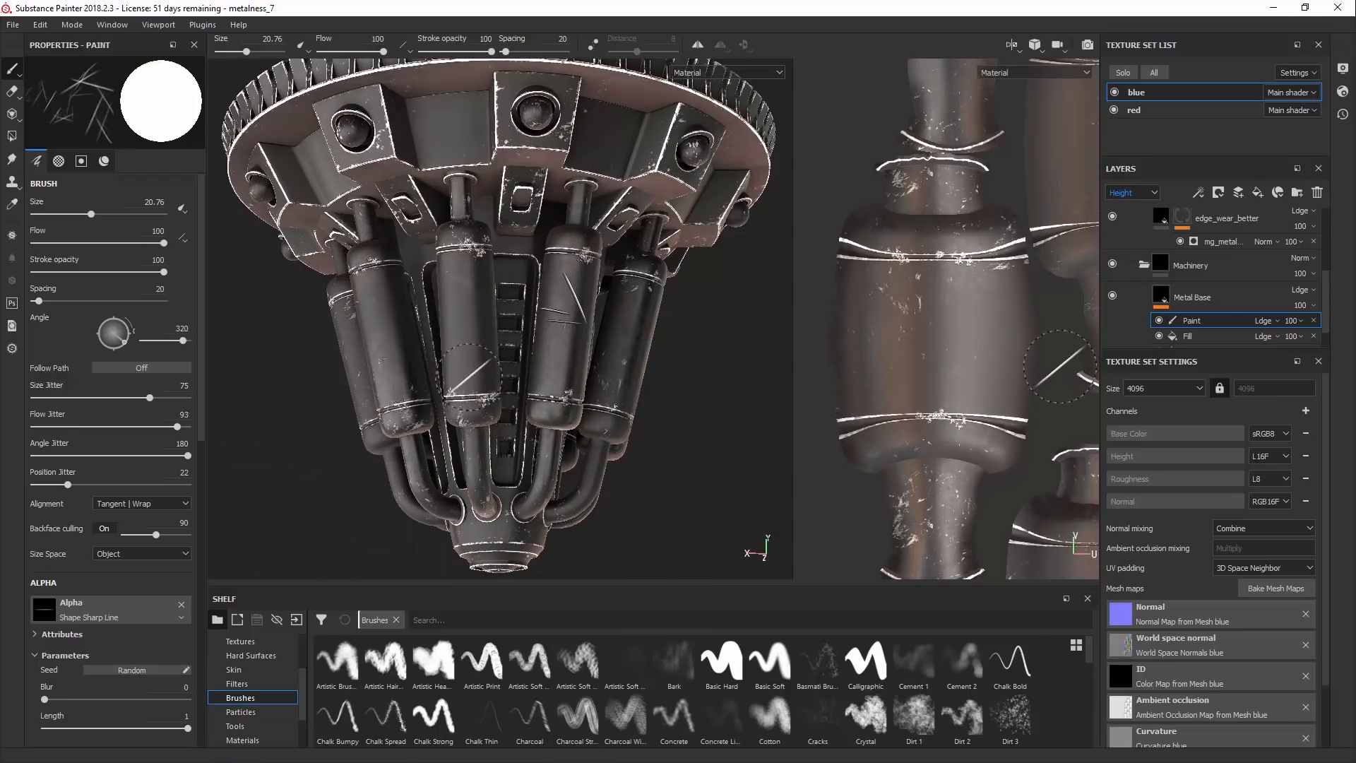
Switch from Substance Painter back to Maya with the painted scratch wear.
key("alt+tab")
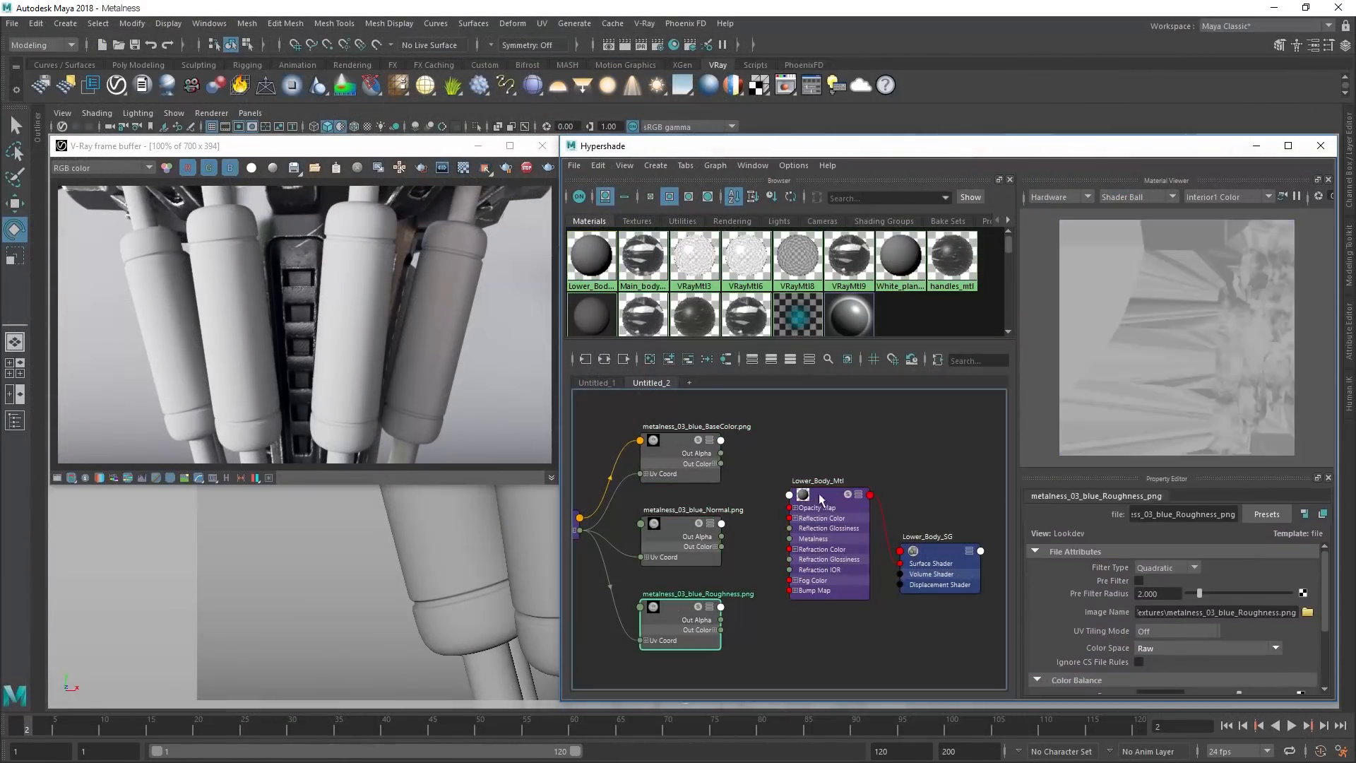
Adjust the Metalness of Lower_Body_Mtl with the metalness PNG set connected.
left_click(817, 480)
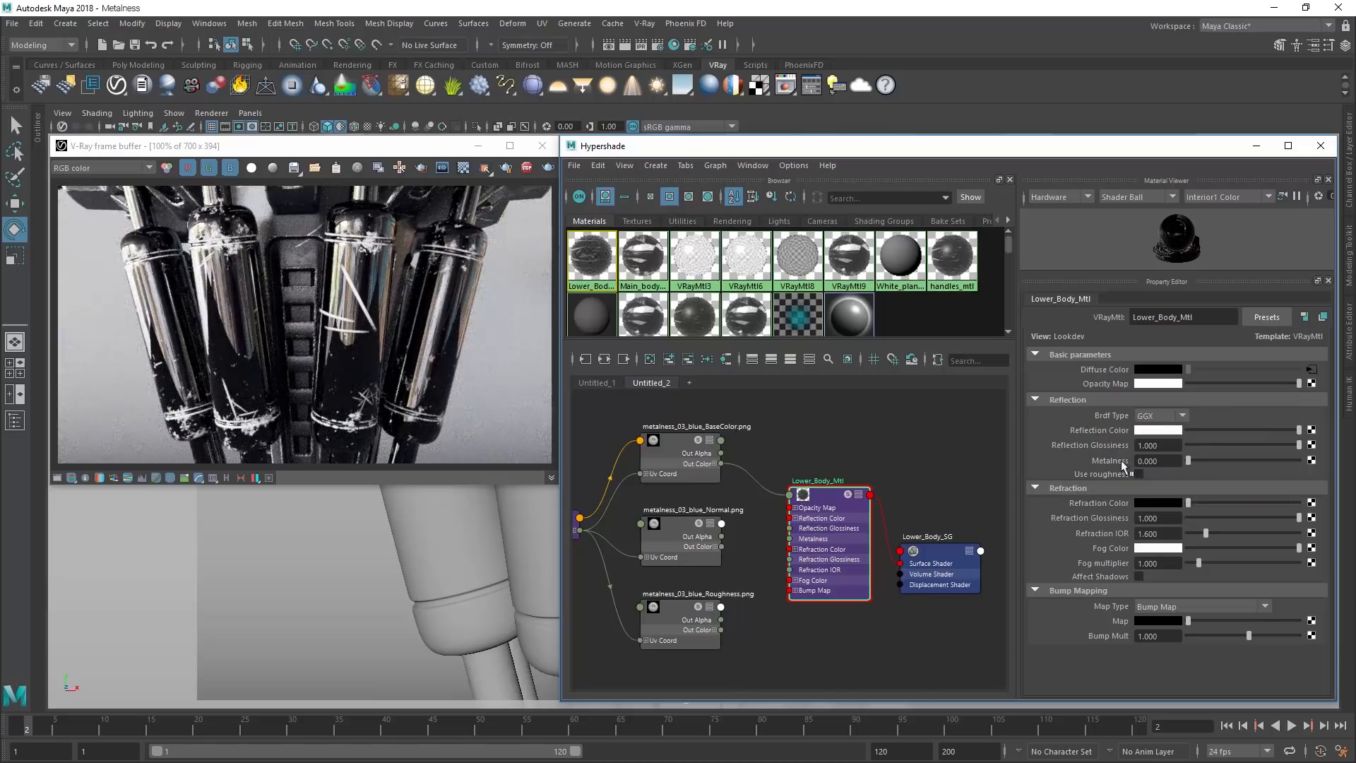
left_click(1138, 473)
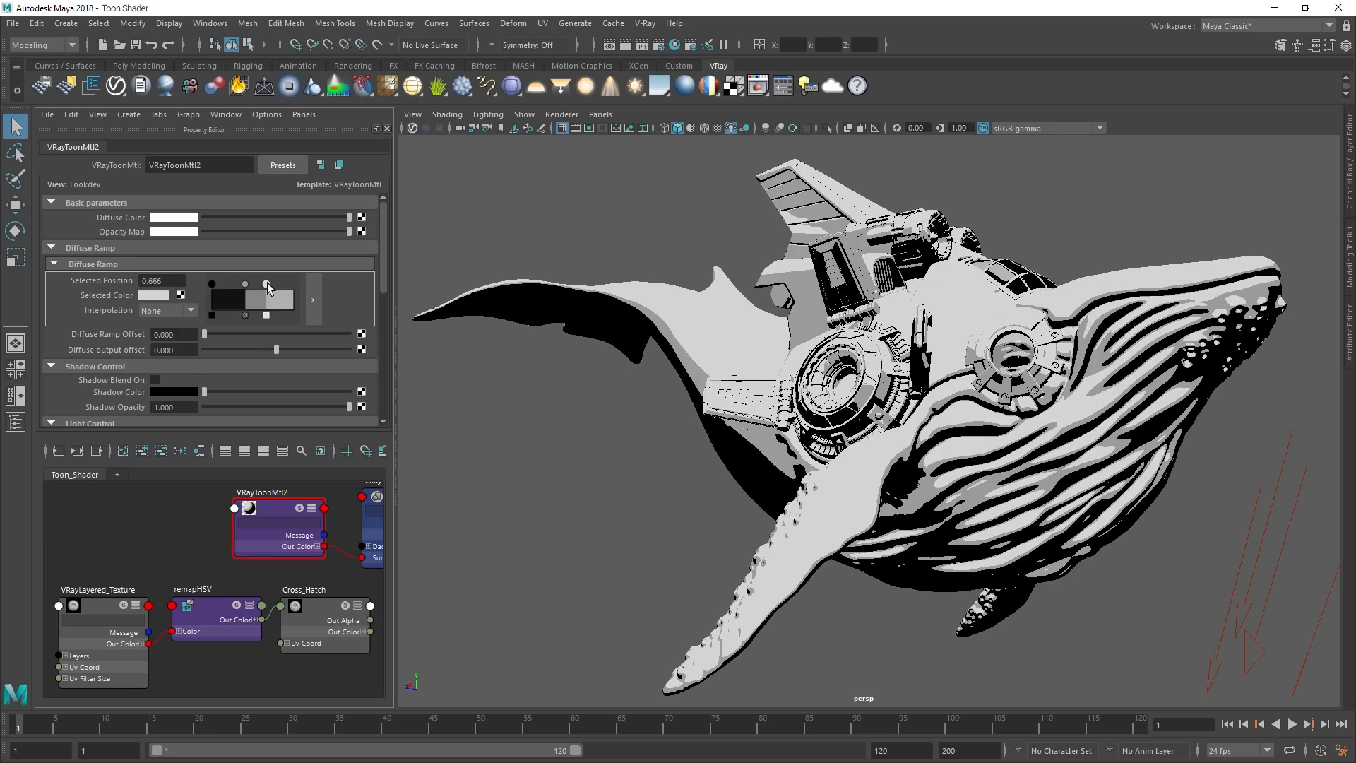
Edit the VRayToonMtl diffuse ramp shade and set the hatch place2dTexture U repeat to 350.
left_click(268, 294)
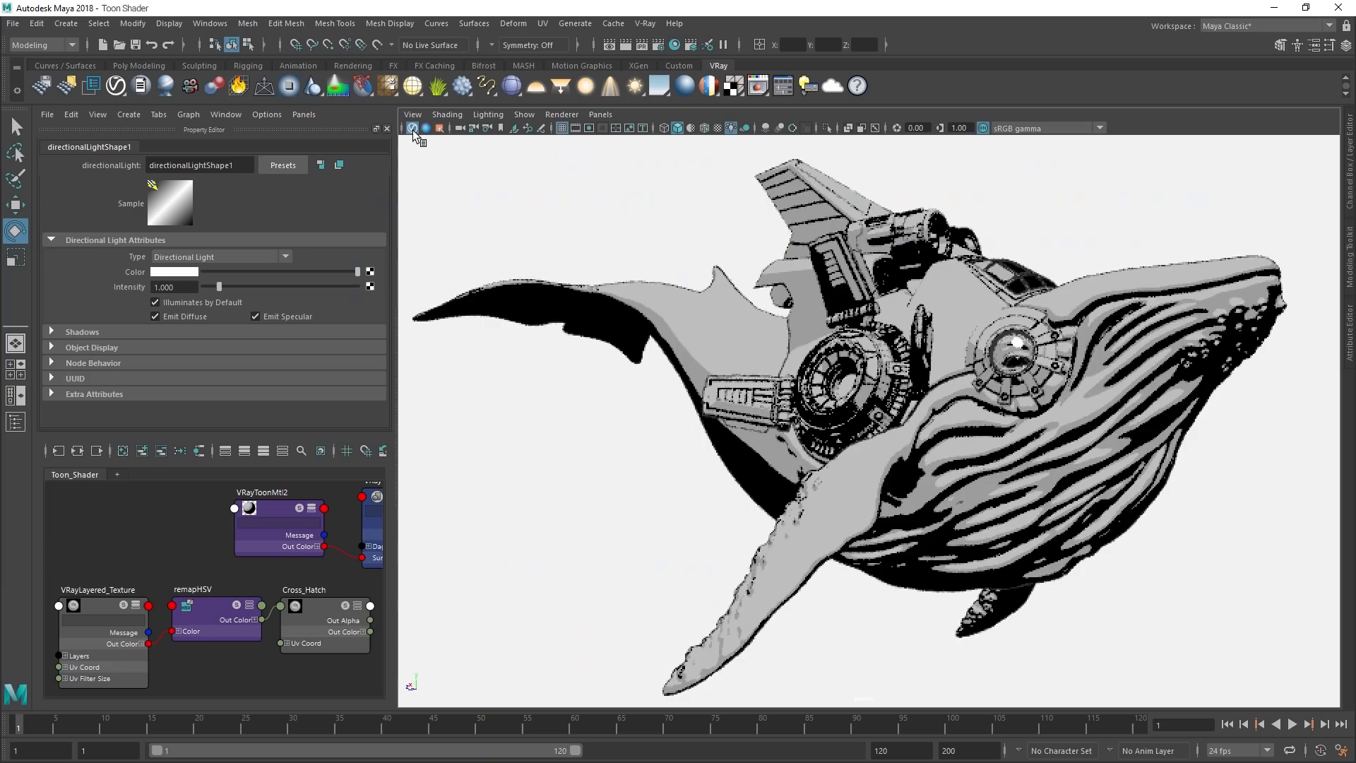
left_click(240, 256)
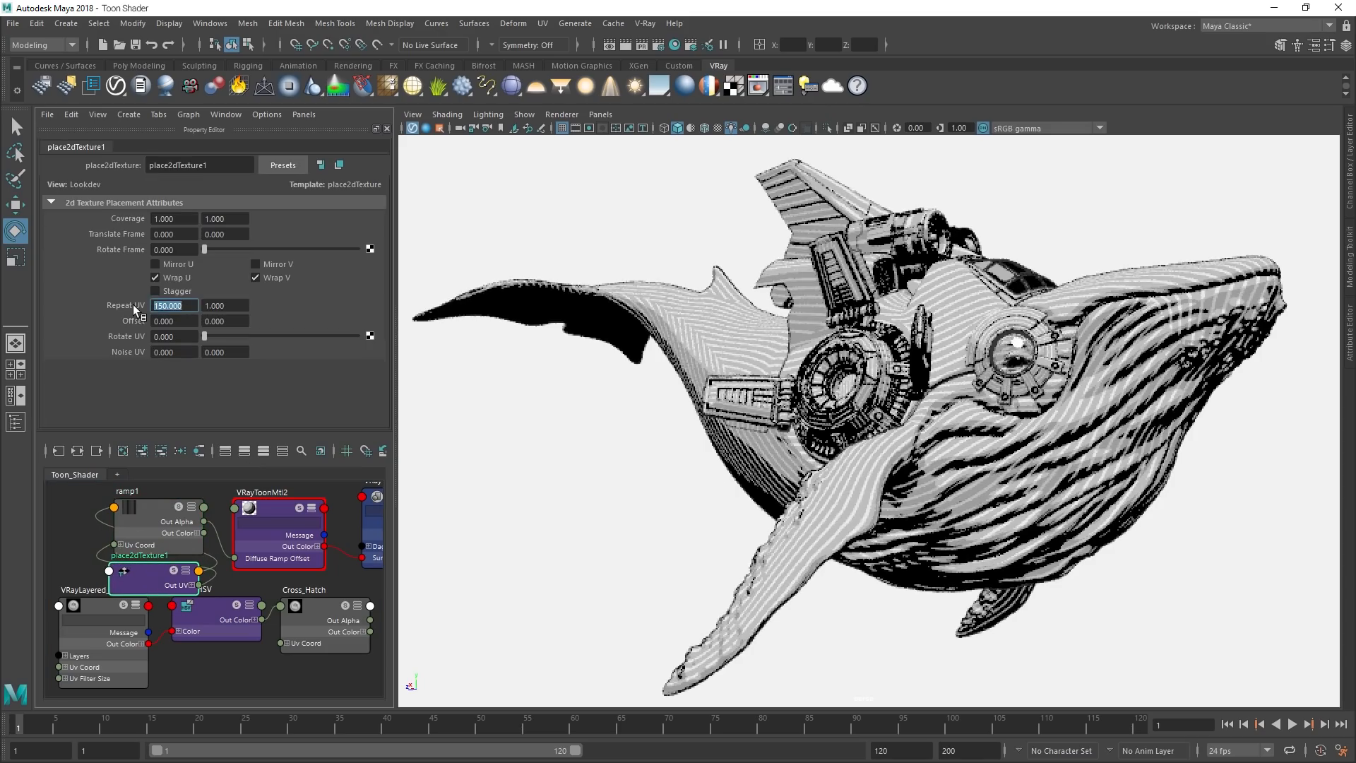
type("350.000")
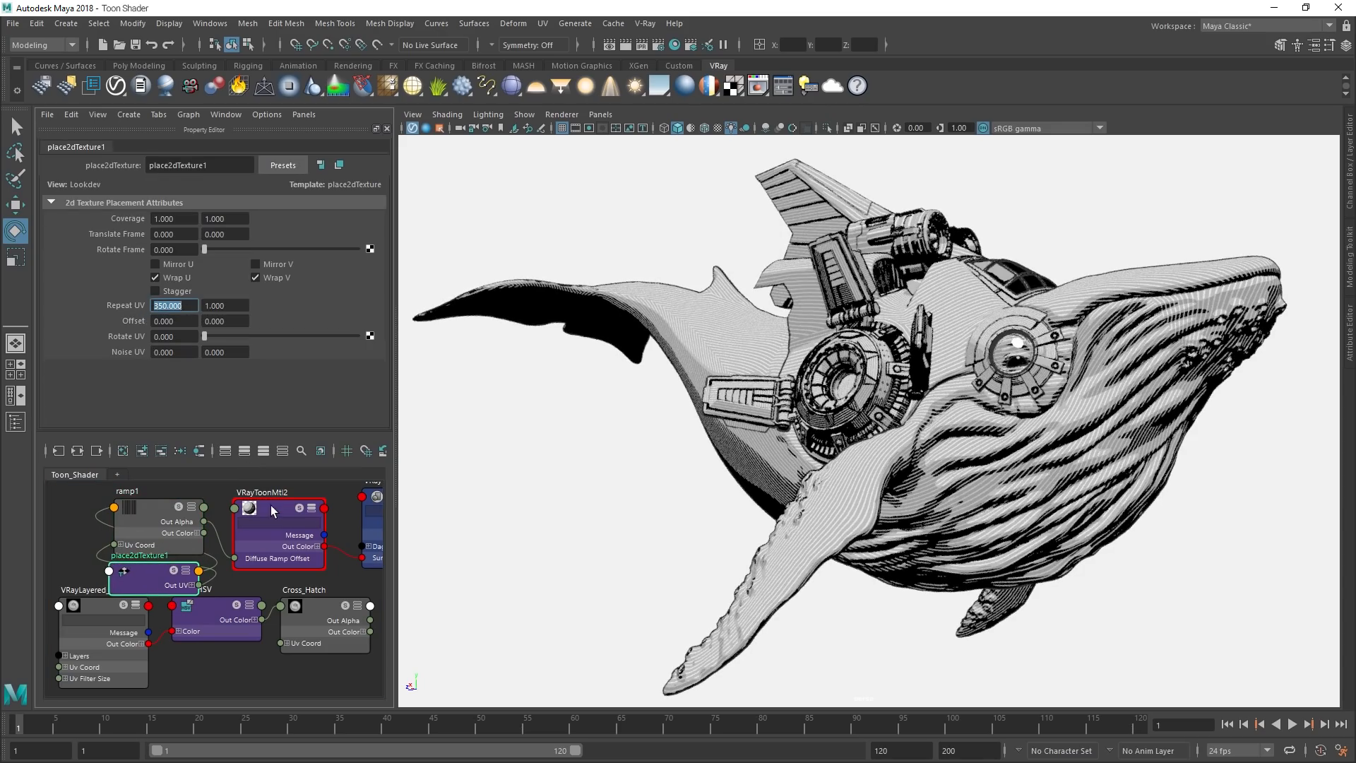
left_click(262, 507)
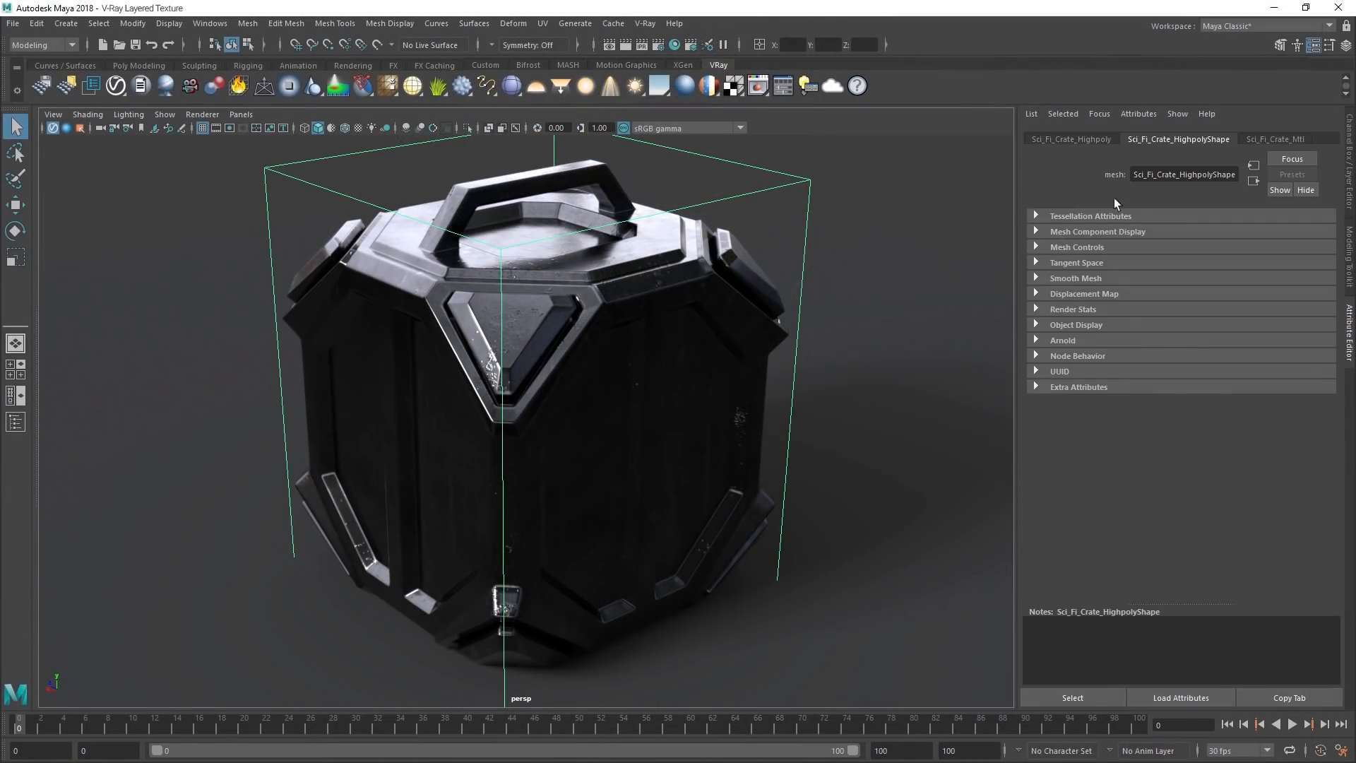
Browse the file node's Image Name and load Metal_Rust_Mask.png.
left_click(1069, 138)
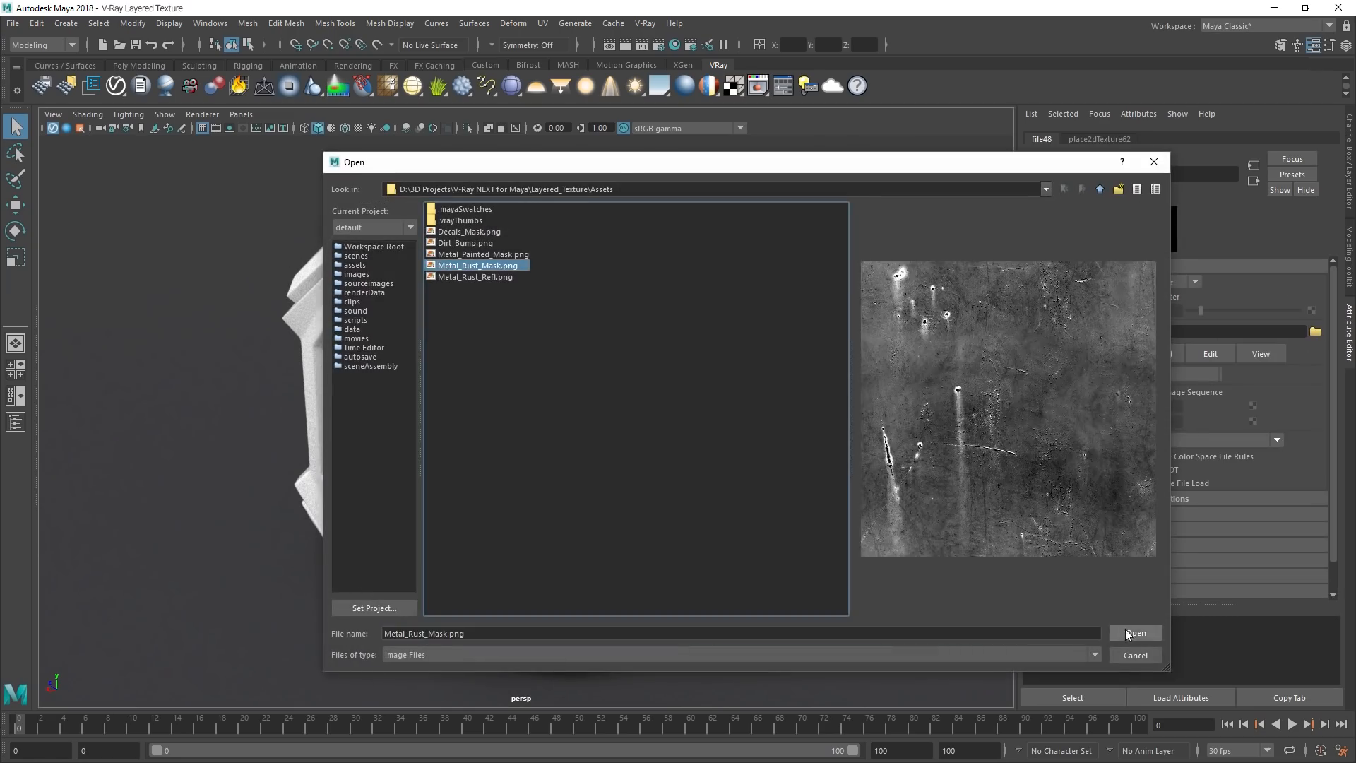
left_click(1134, 632)
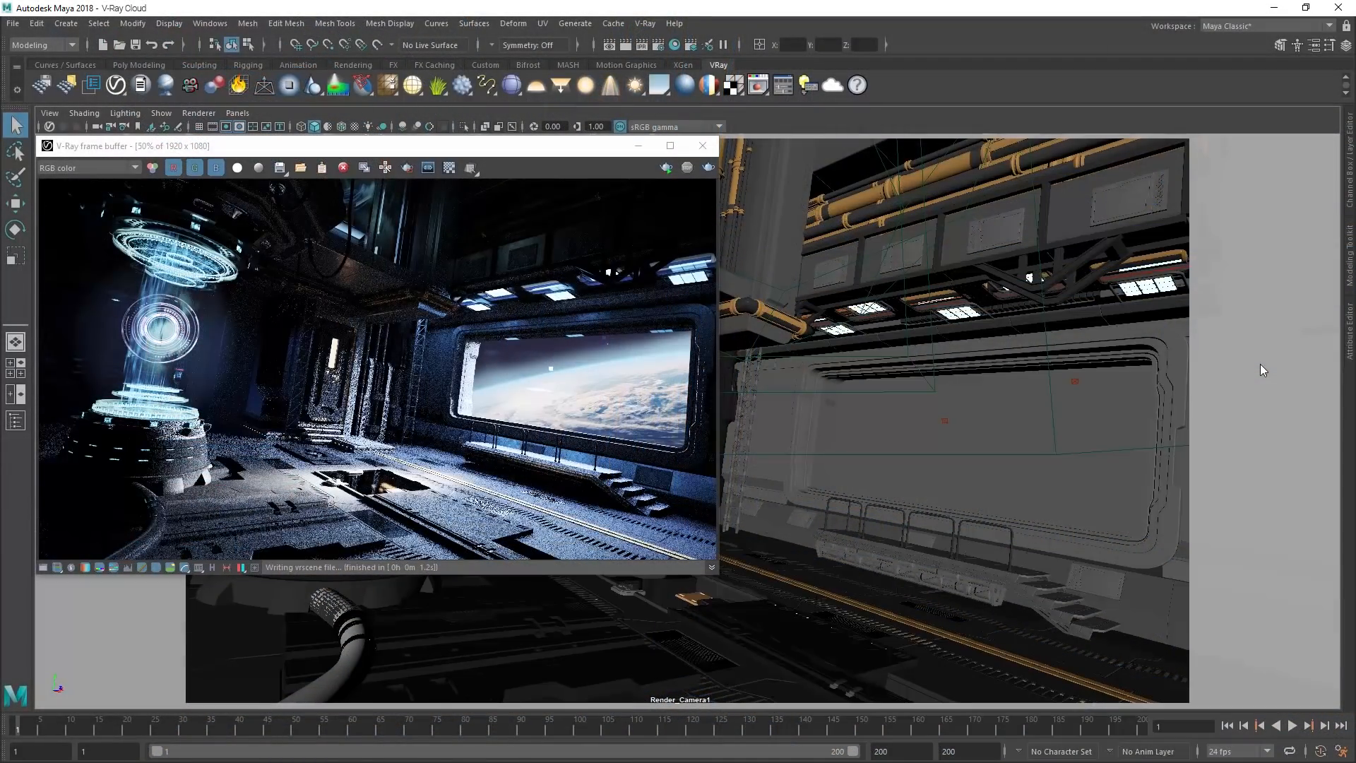
mouse_move(1168, 361)
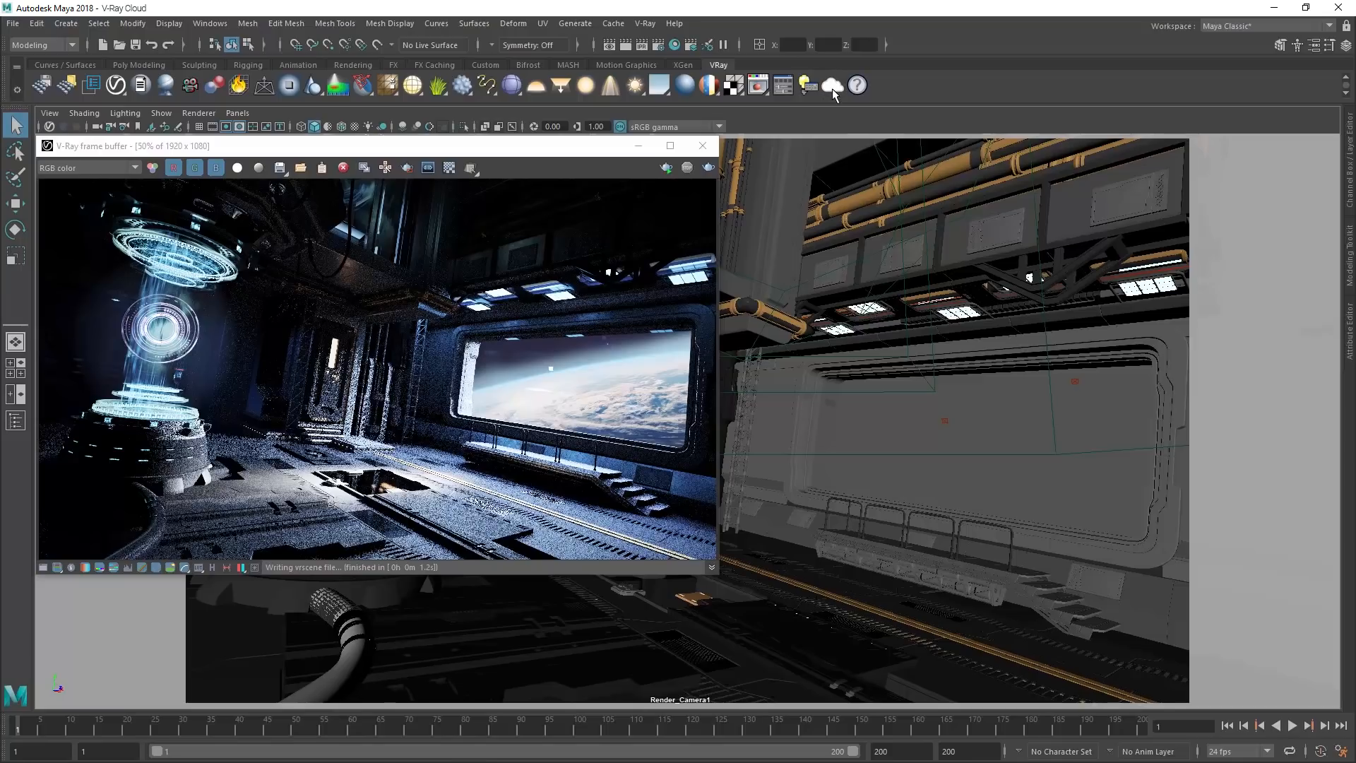
Send the interior scene to V-Ray Cloud and open the downloaded Sci-Fi_Interior.zip with its JPG and PNG outputs.
left_click(830, 85)
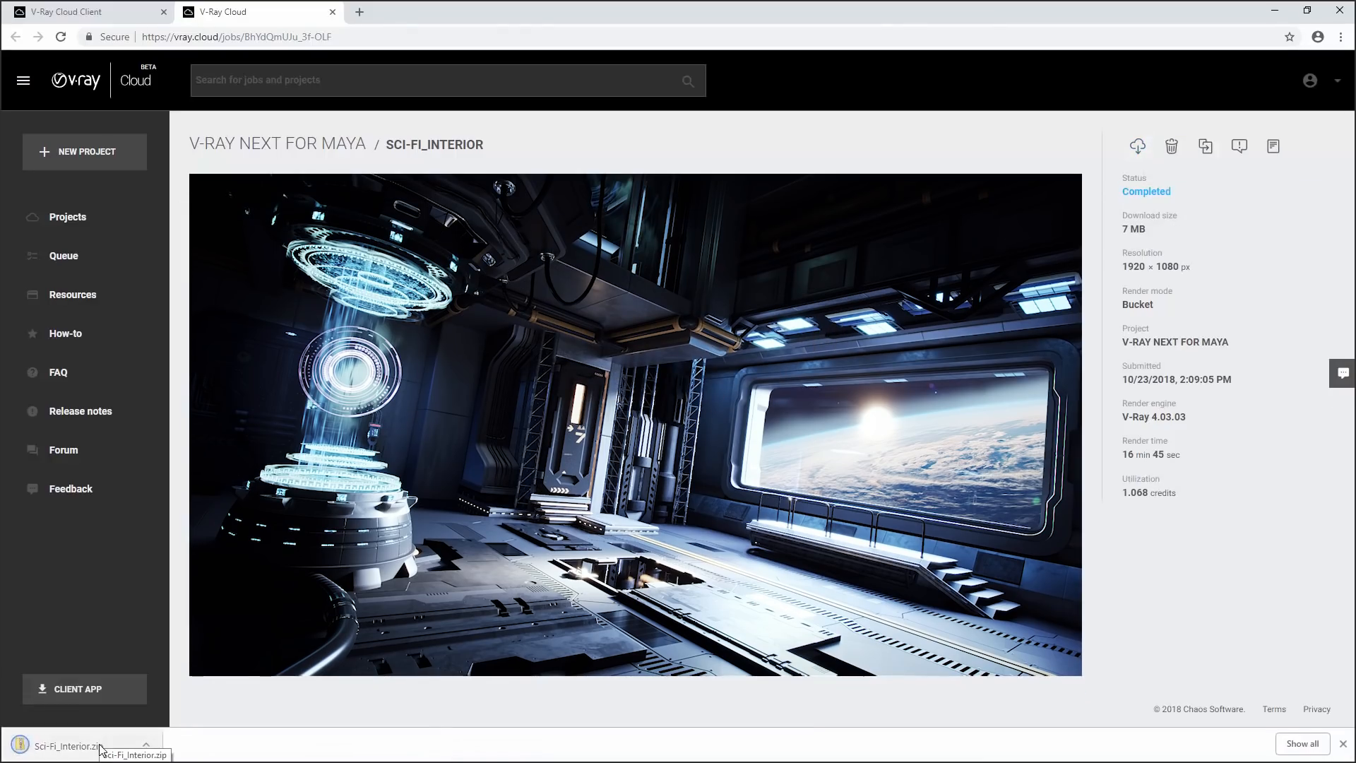
left_click(65, 746)
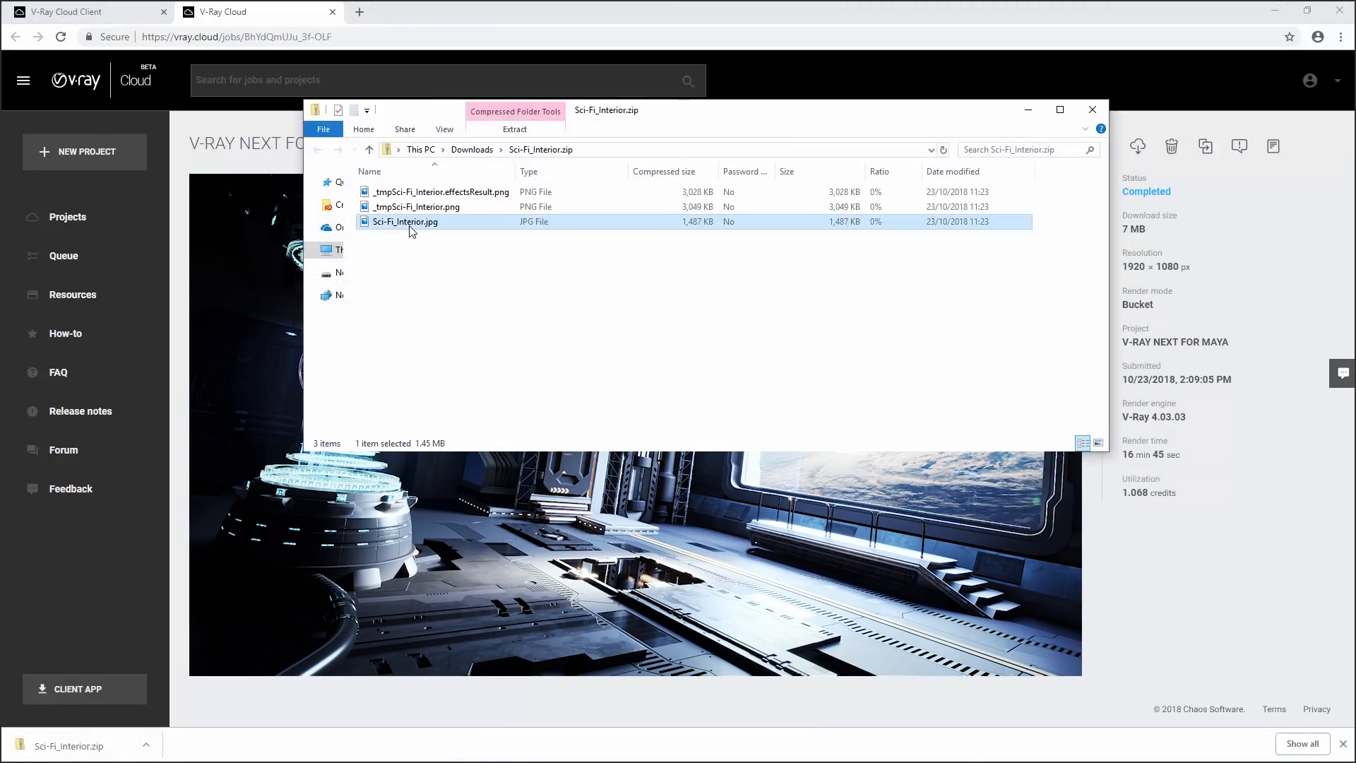